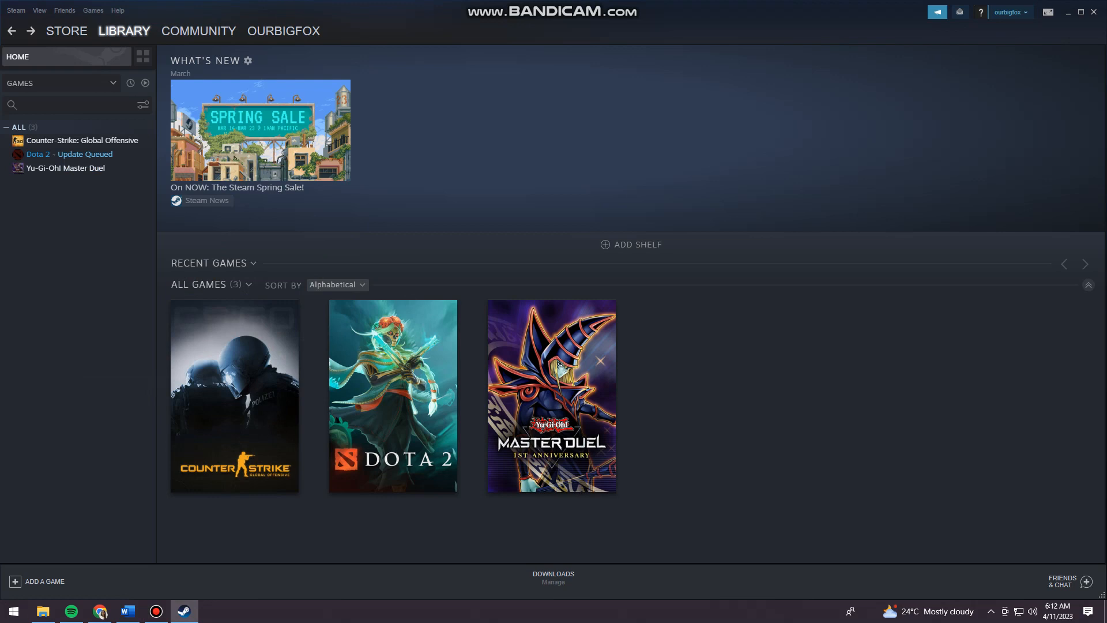
Step: Tick 'Display web address bars when available' in Steam's Interface settings
click(39, 9)
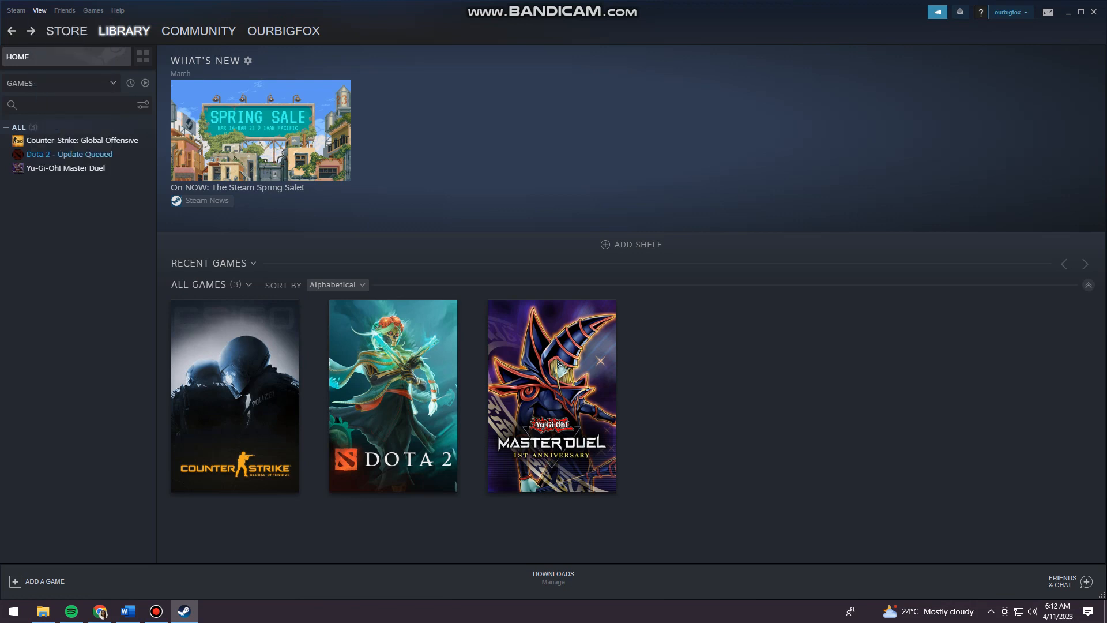
click(15, 10)
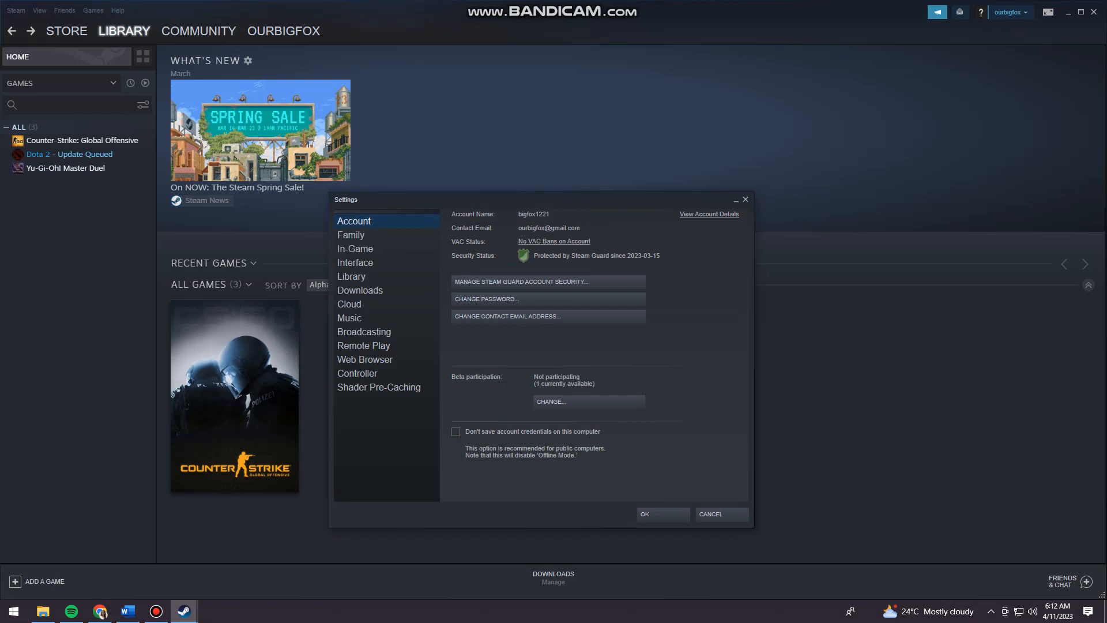
click(356, 264)
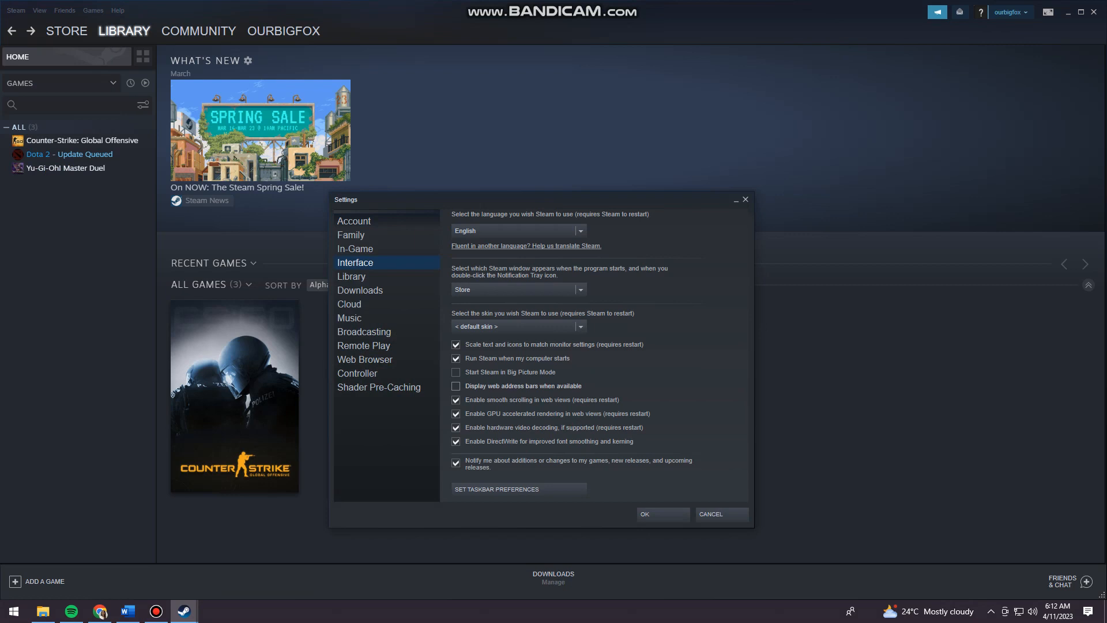
click(456, 386)
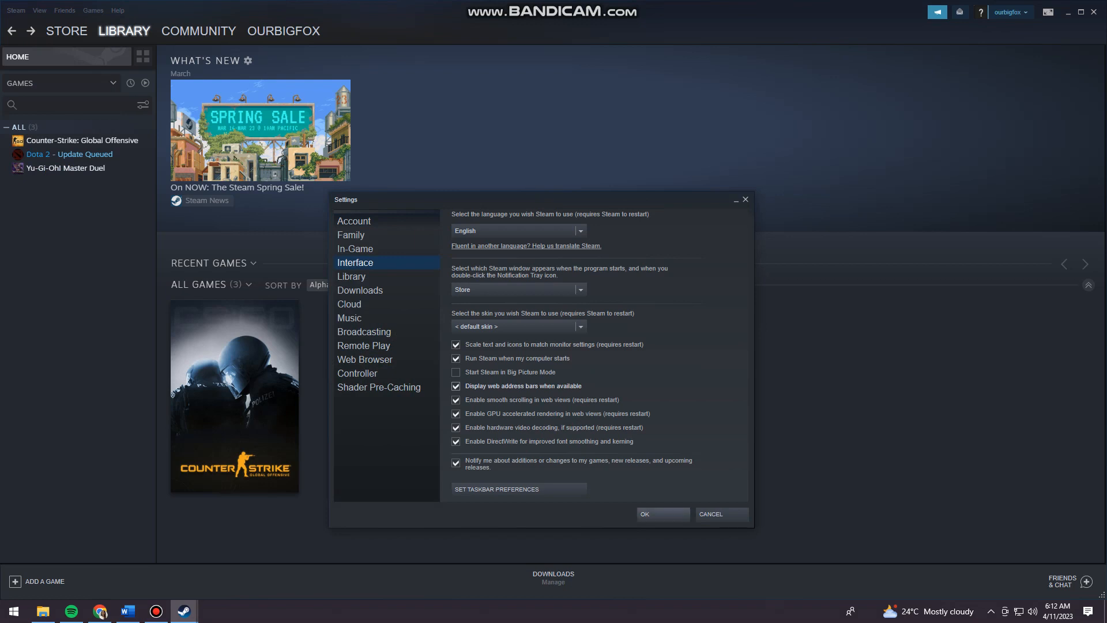
Step: Confirm the Settings with OK and open the account name dropdown
click(455, 386)
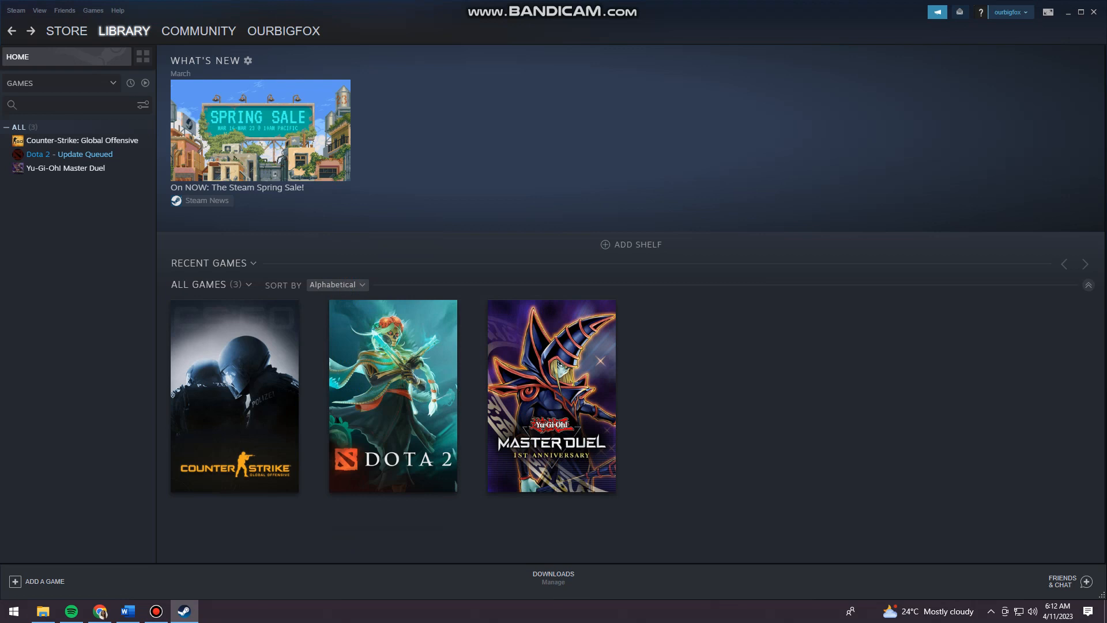
click(1010, 12)
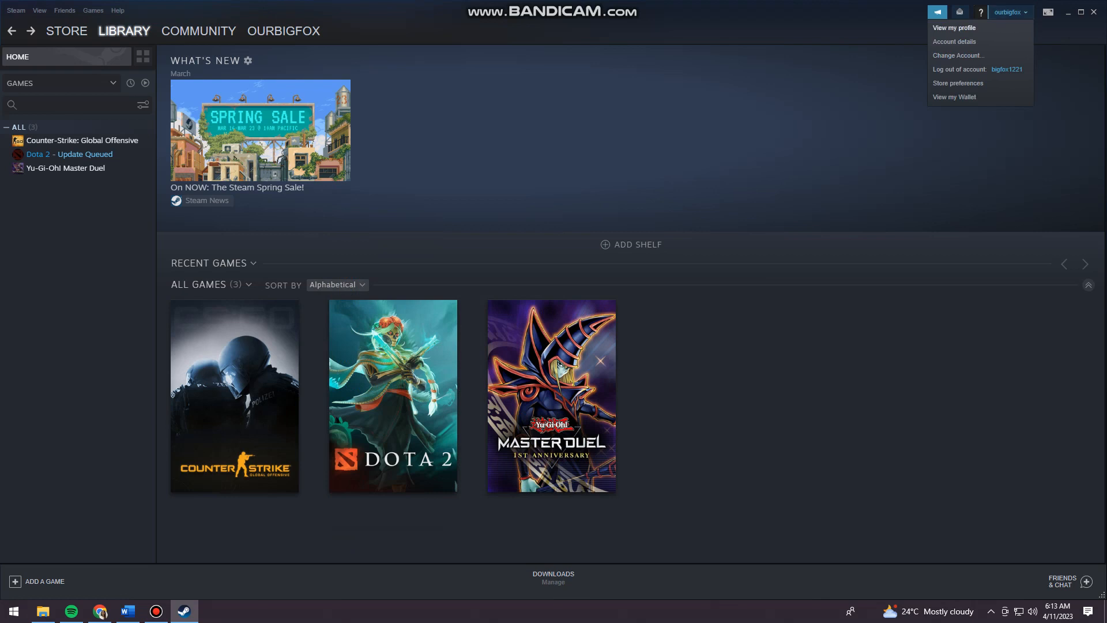
Step: View my profile and highlight the profile URL in the address bar
click(198, 31)
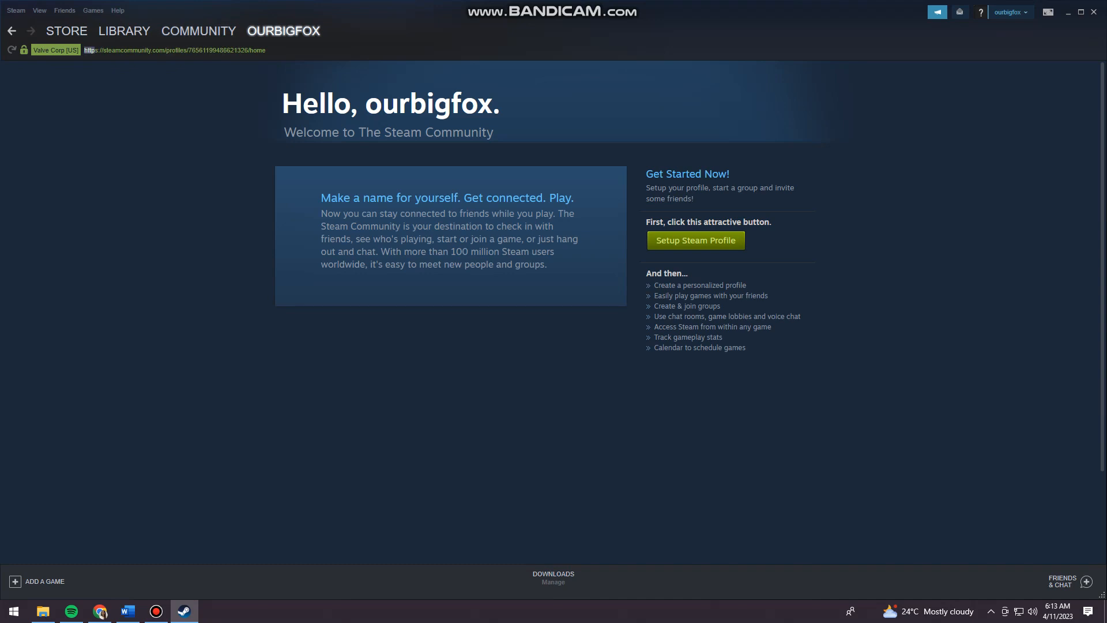
click(173, 51)
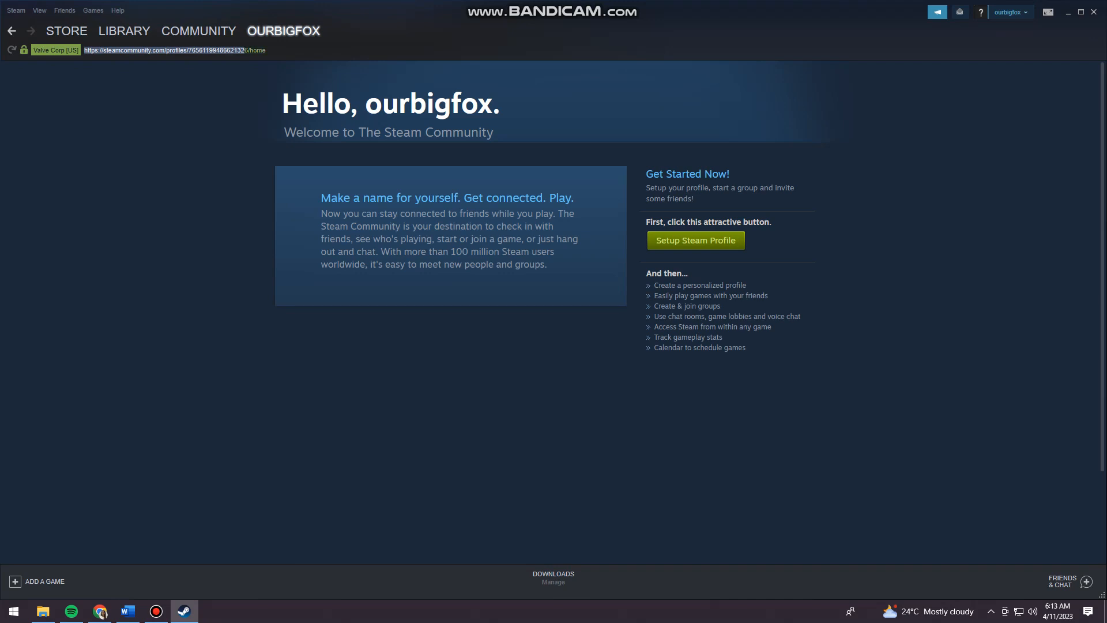
click(173, 51)
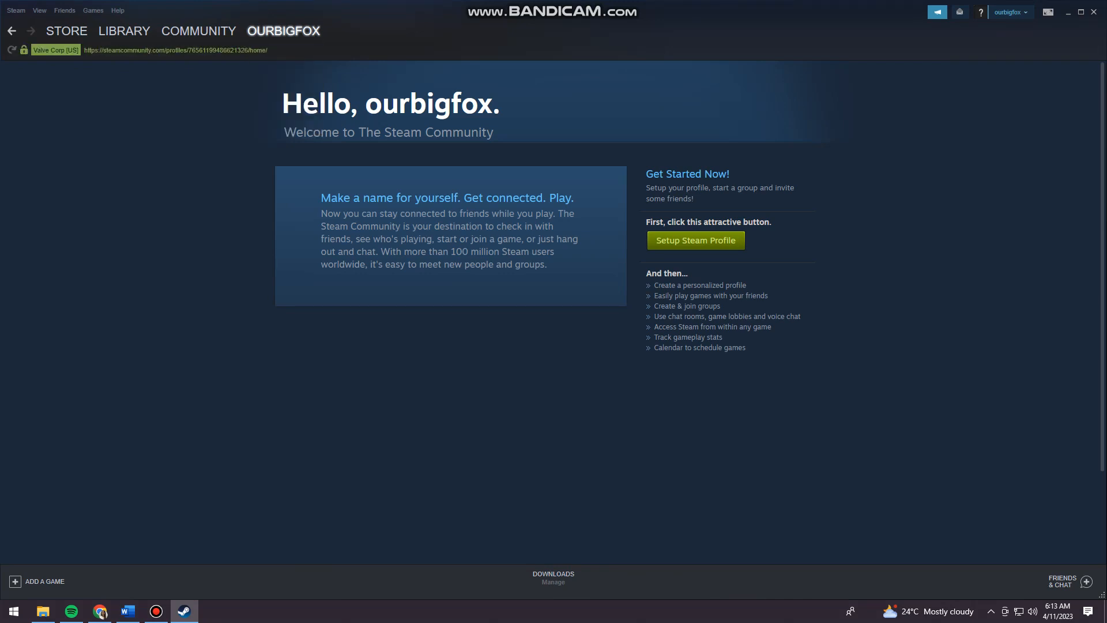